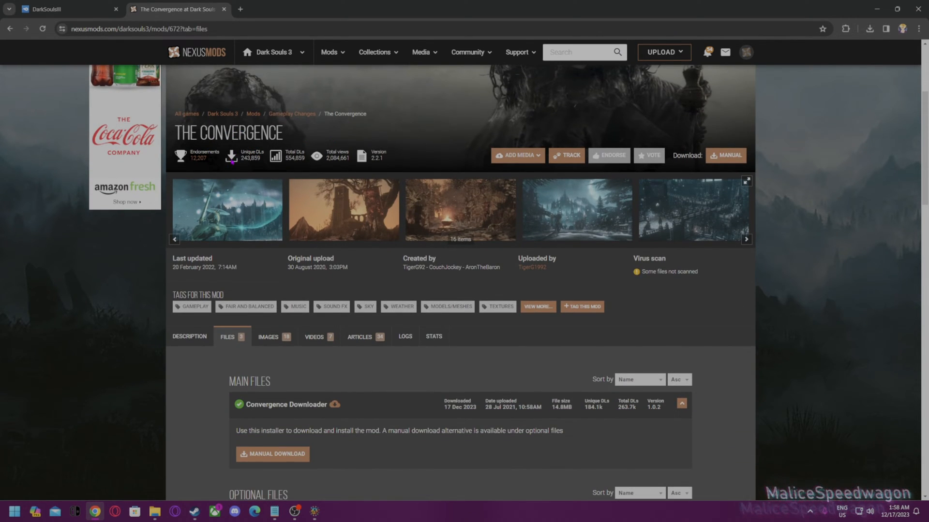
Step: Browse Dark Souls III's local files from its Steam Properties, Installed Files section
{"action": "scroll", "scroll_direction": "down", "scroll_amount": 3}
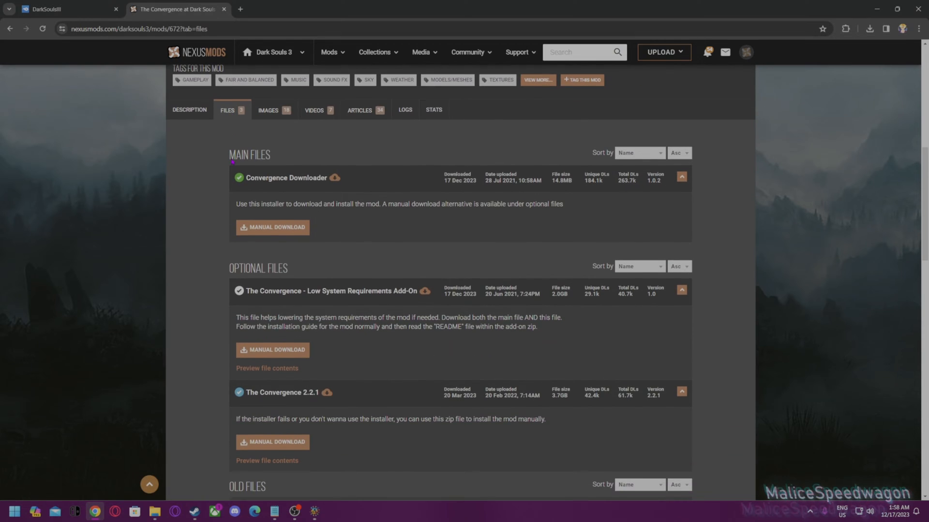
{"action": "scroll", "scroll_direction": "down", "scroll_amount": 3}
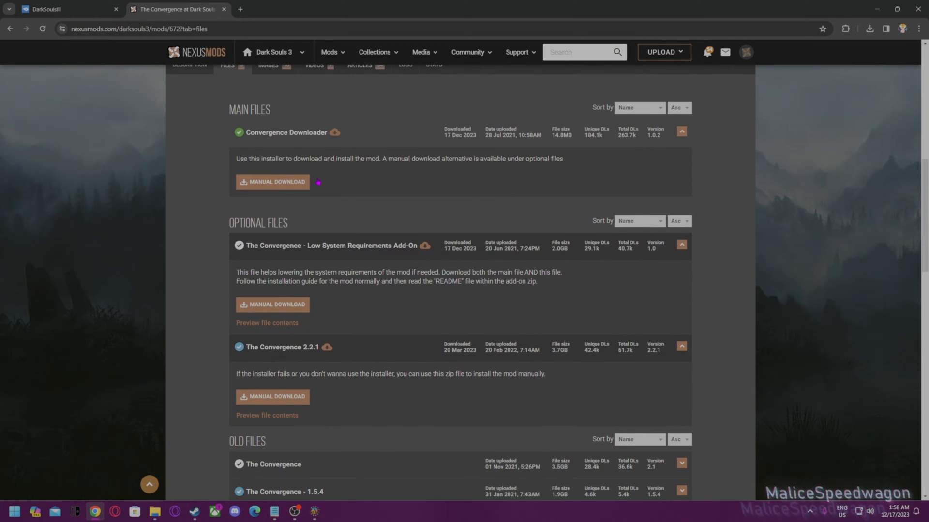
{"action": "scroll", "scroll_direction": "down", "scroll_amount": 3}
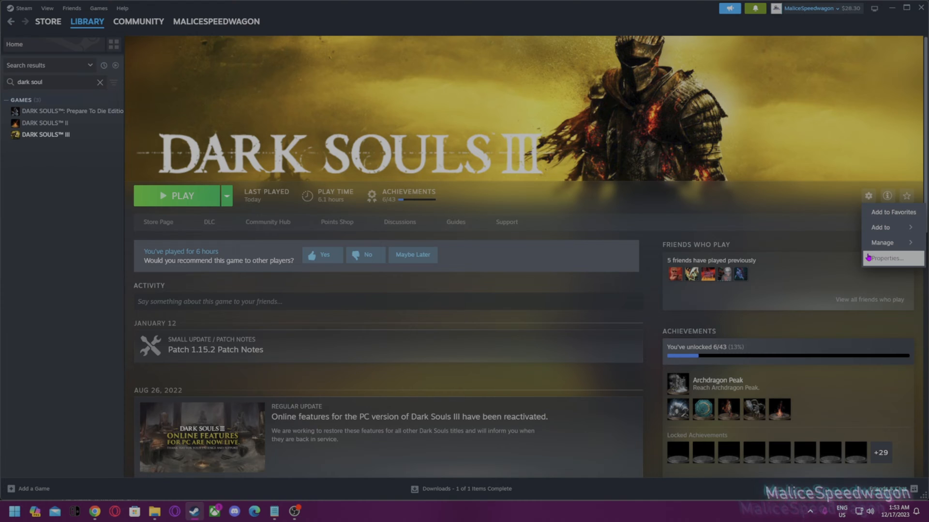
{"action": "left_click", "coordinate": [888, 258]}
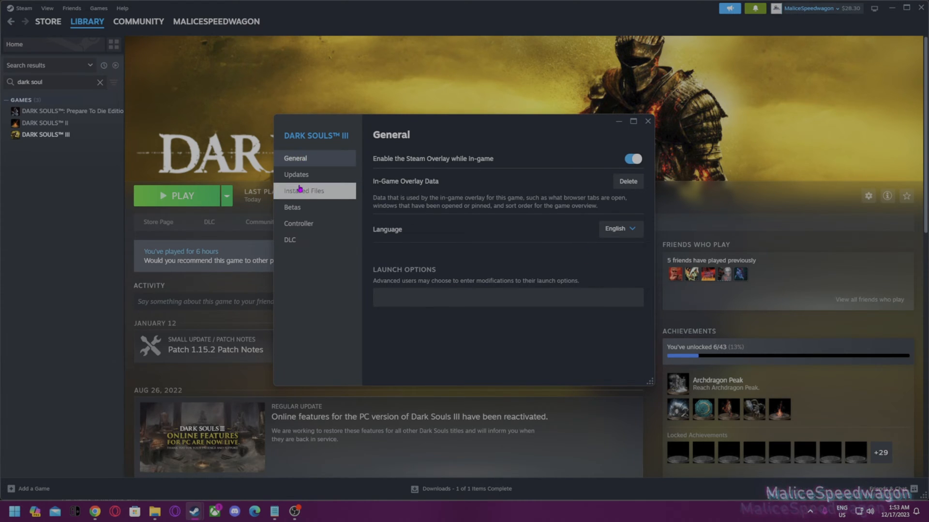
{"action": "left_click", "coordinate": [303, 191]}
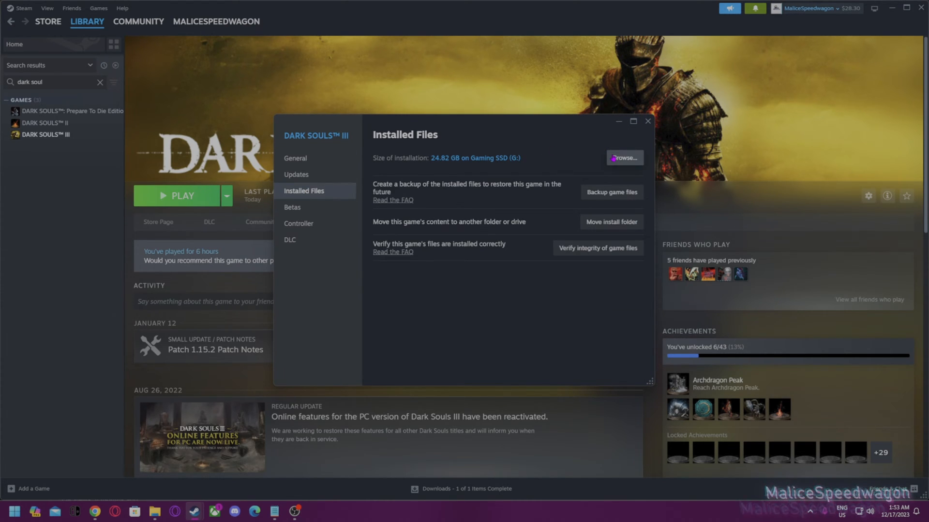
{"action": "left_click", "coordinate": [624, 157]}
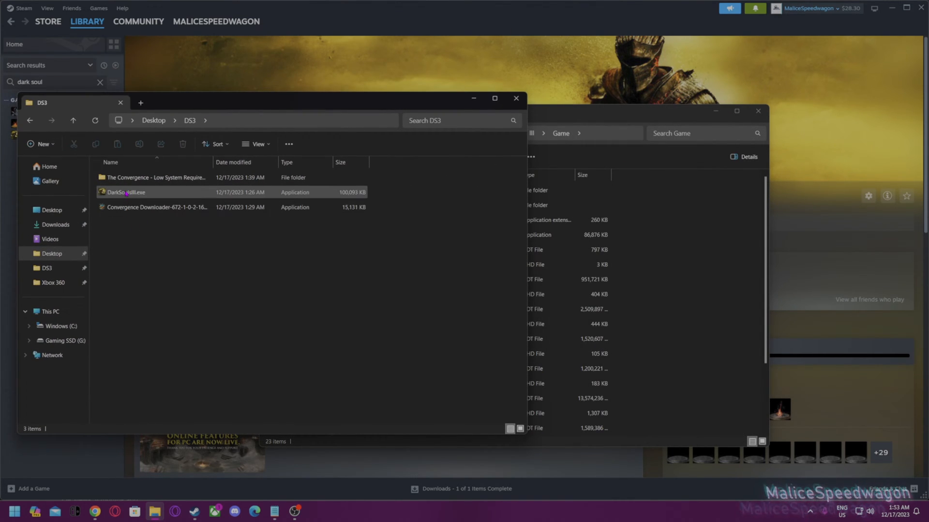
Step: Copy DarkSoulsIII.exe from DS3 into the Game folder, replacing the original
{"action": "right_click", "coordinate": [125, 192]}
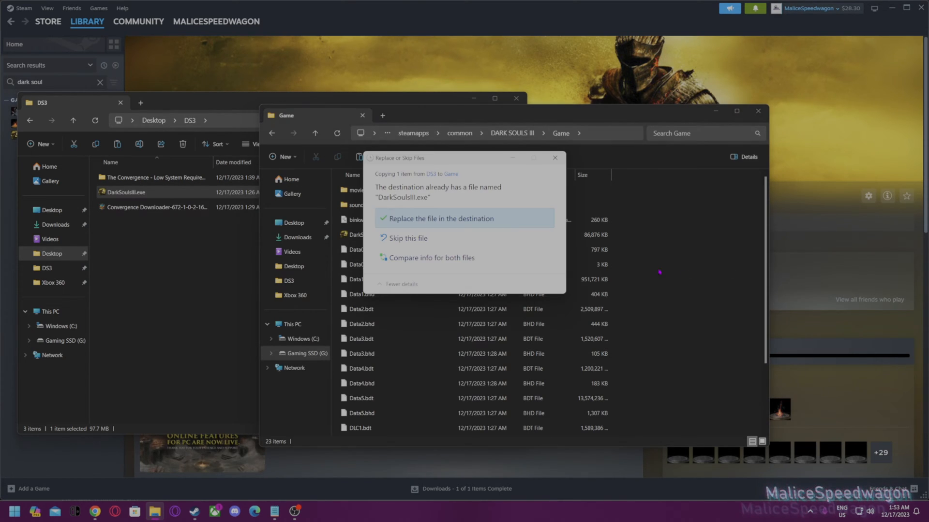
{"action": "left_click", "coordinate": [440, 219]}
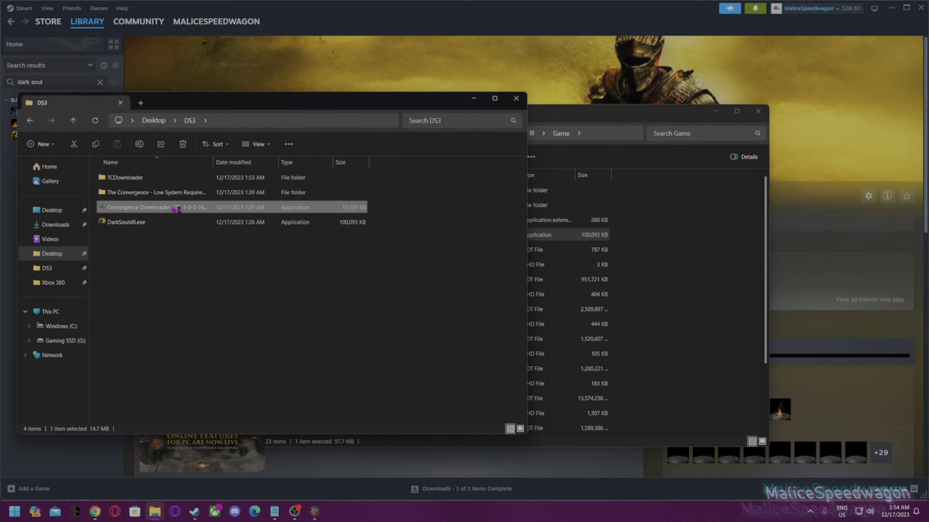
Step: Run Convergence Downloader with the pasted Game folder path, do Full Install, then close it
{"action": "double_click", "coordinate": [153, 206]}
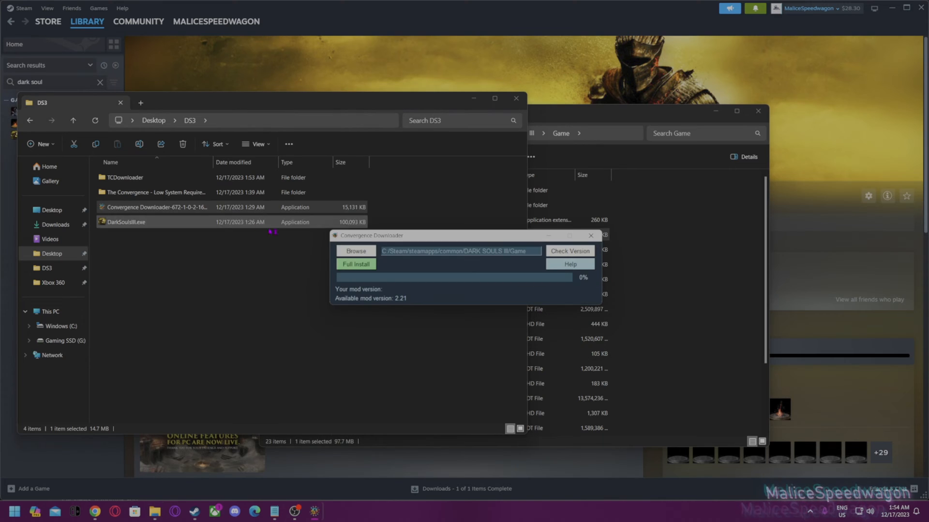
{"action": "key", "text": "ctrl+v"}
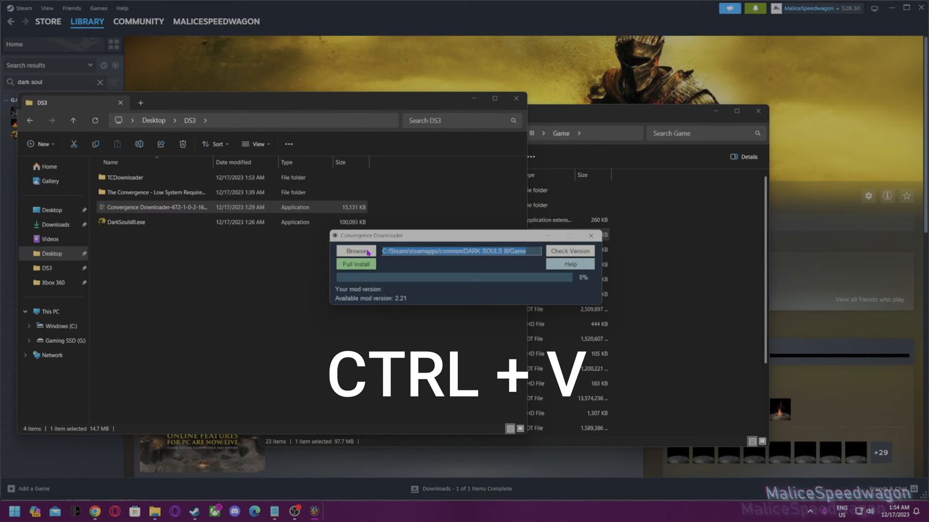
{"action": "key", "text": "ctrl+v"}
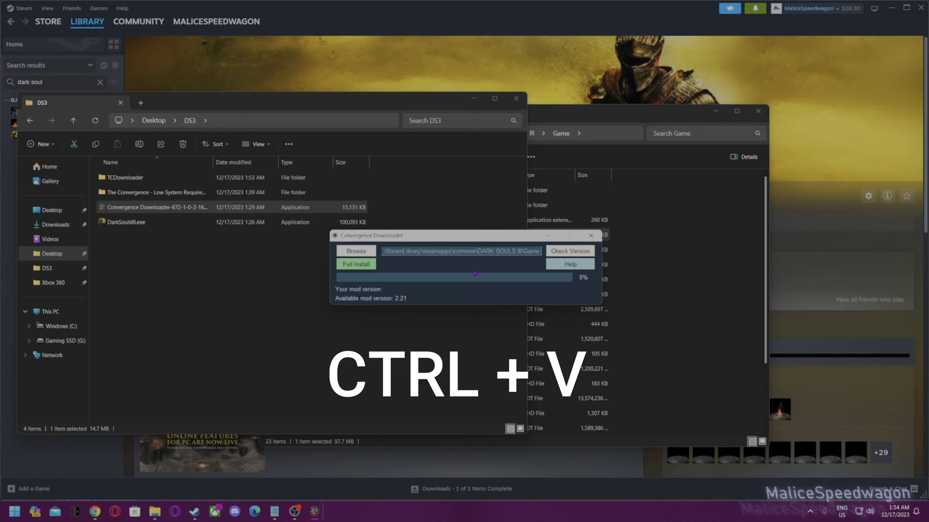
{"action": "left_click", "coordinate": [356, 264]}
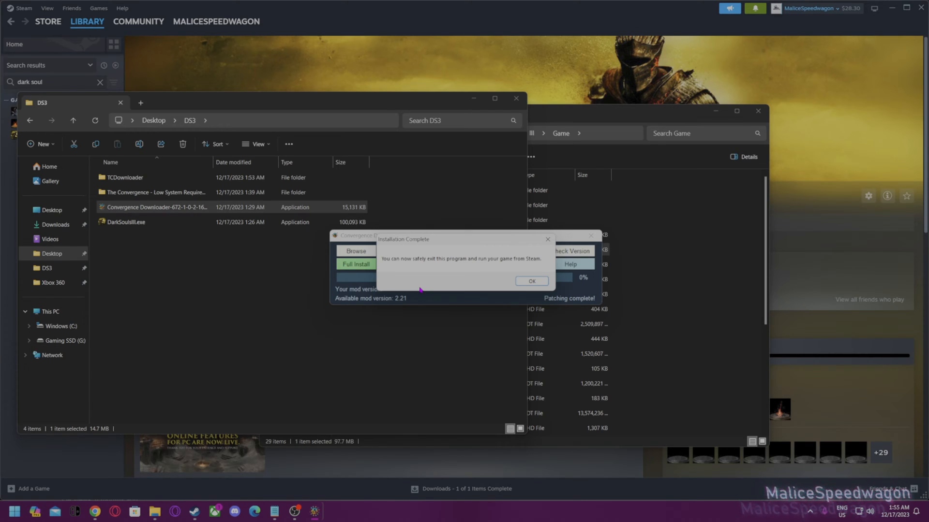
{"action": "mouse_move", "coordinate": [538, 287]}
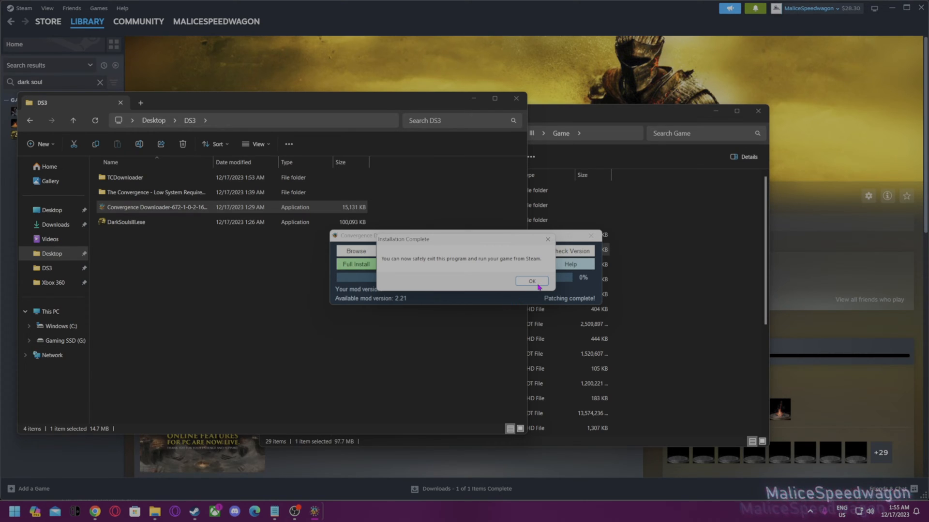
{"action": "left_click", "coordinate": [530, 281]}
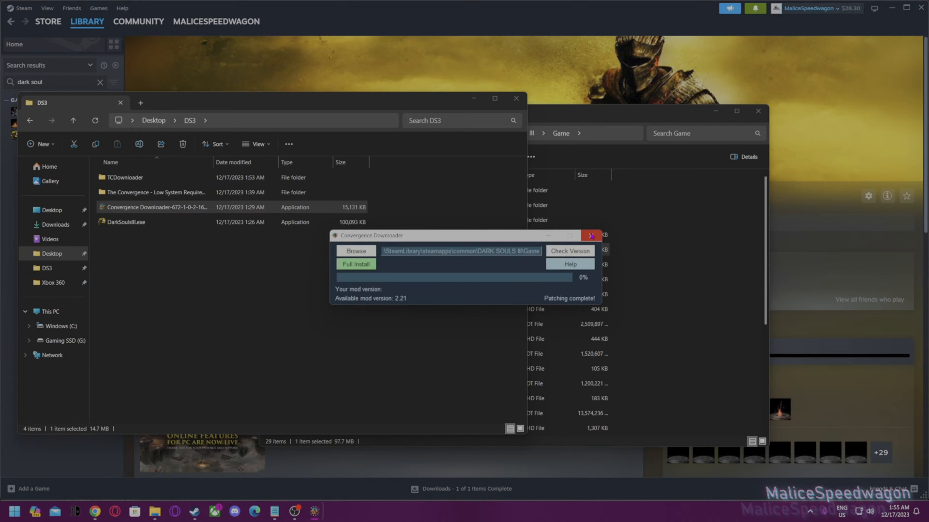
{"action": "left_click", "coordinate": [591, 235]}
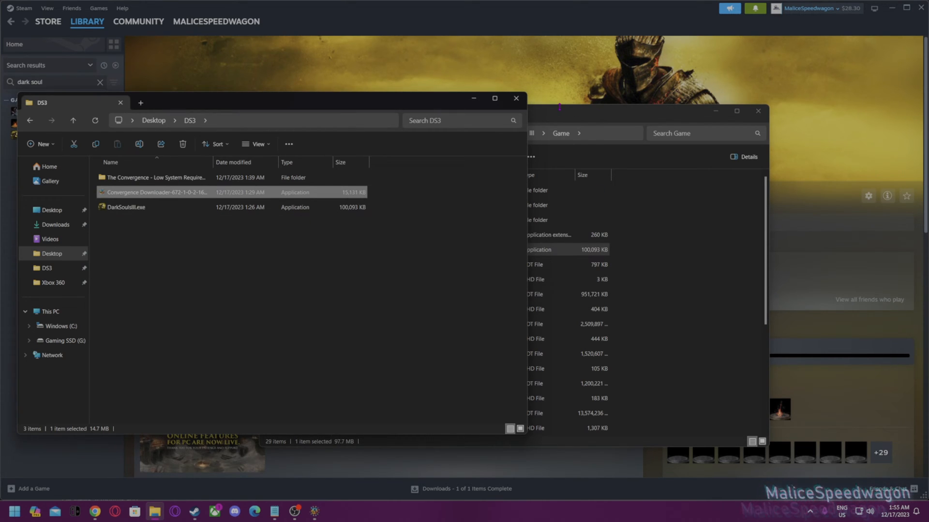
Step: Copy TheConvergence_LowSysReq's map folder into The Convergence folder, replacing existing files
{"action": "double_click", "coordinate": [155, 177]}
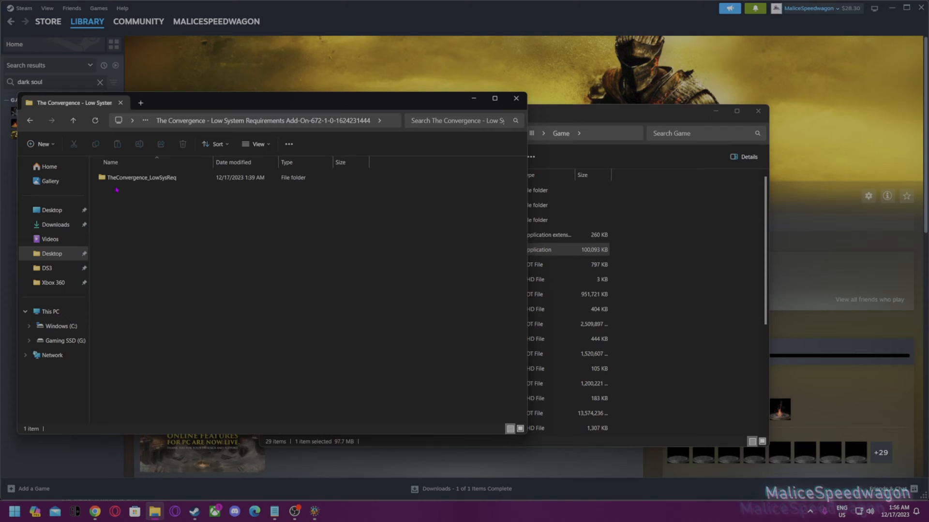
{"action": "double_click", "coordinate": [140, 177]}
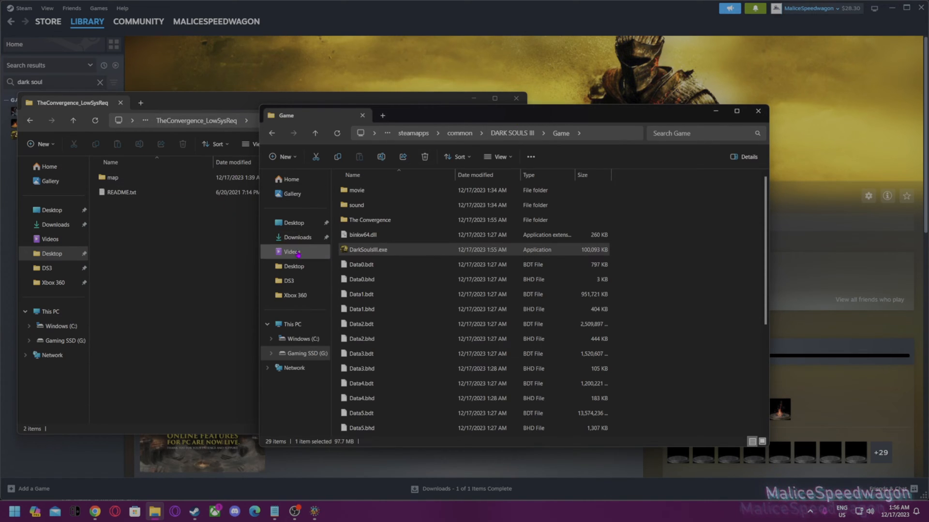
{"action": "double_click", "coordinate": [370, 220]}
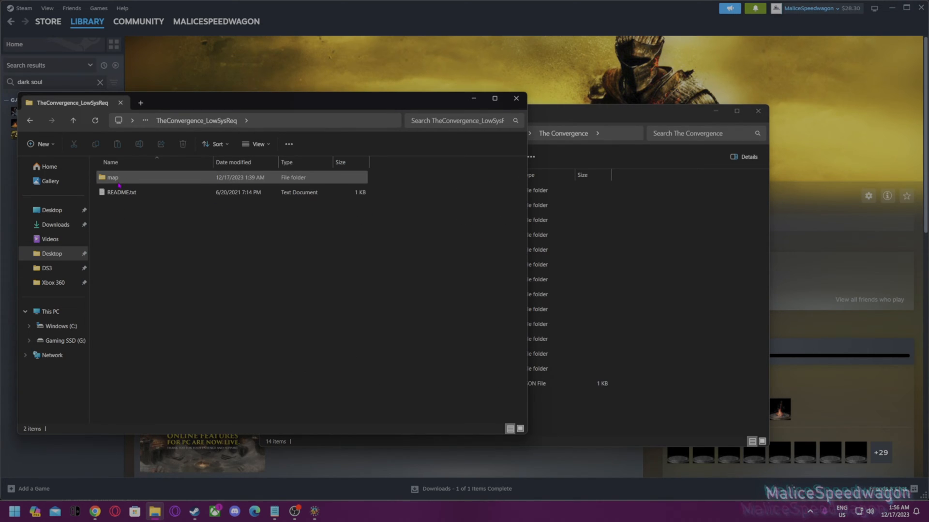
{"action": "left_click_drag", "start_coordinate": [113, 177], "coordinate": [682, 243]}
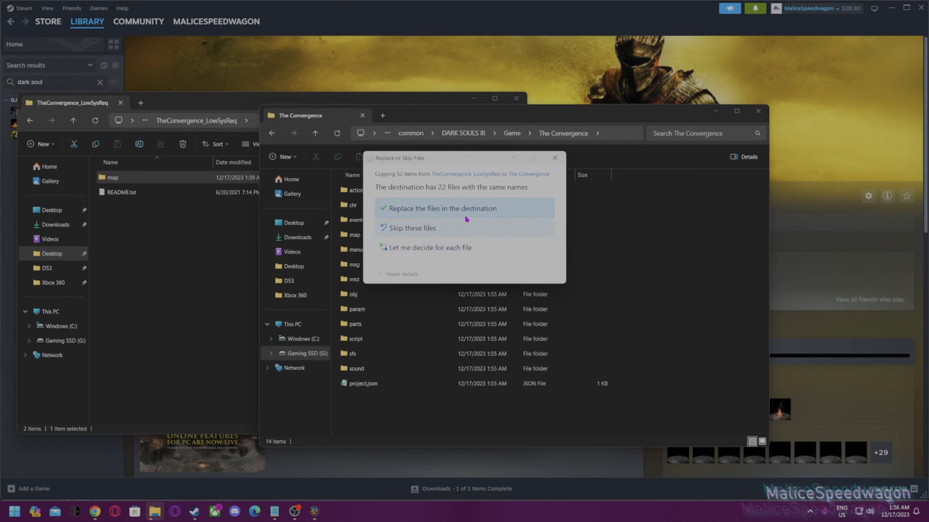
{"action": "left_click", "coordinate": [440, 207]}
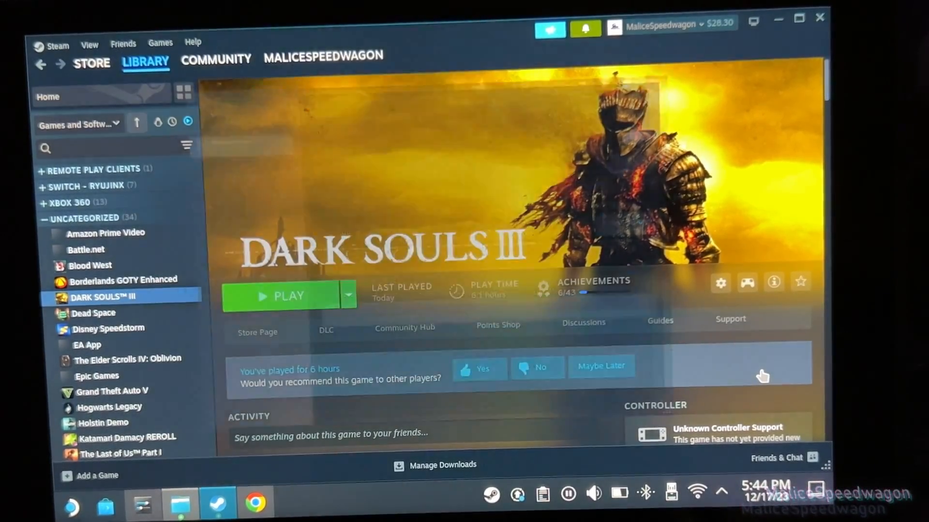
Step: Add WINEDLLOVERRIDES="dinput8.dll=n,b" %command% to Dark Souls III's launch options, then view Installed Files
{"action": "left_click", "coordinate": [720, 282]}
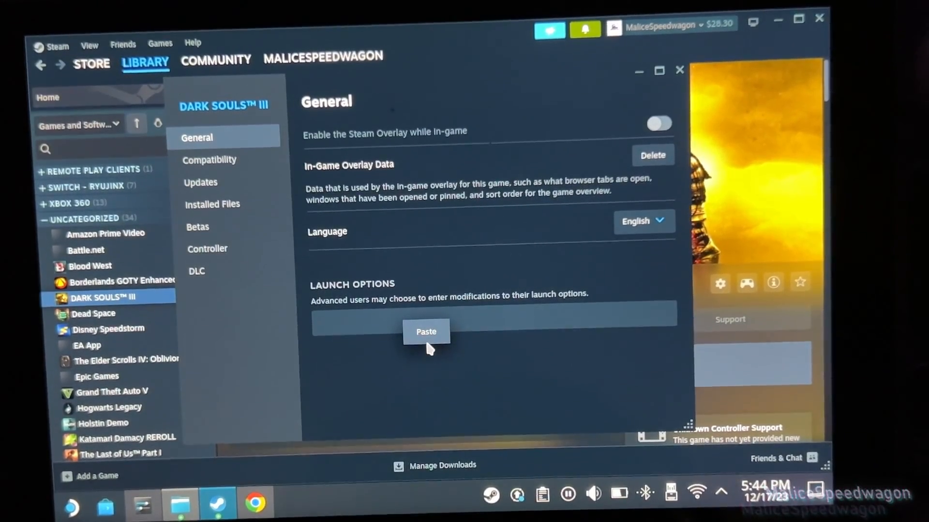
{"action": "left_click", "coordinate": [426, 332]}
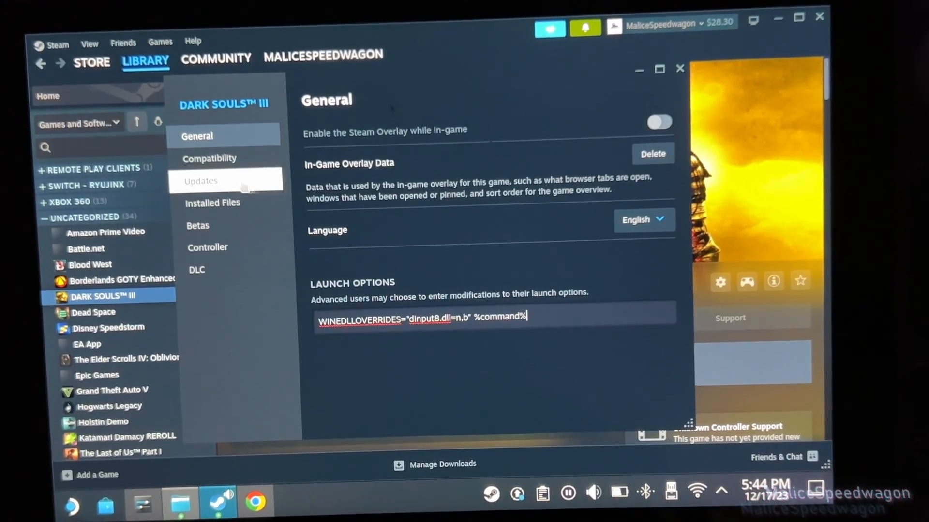
{"action": "left_click", "coordinate": [213, 202]}
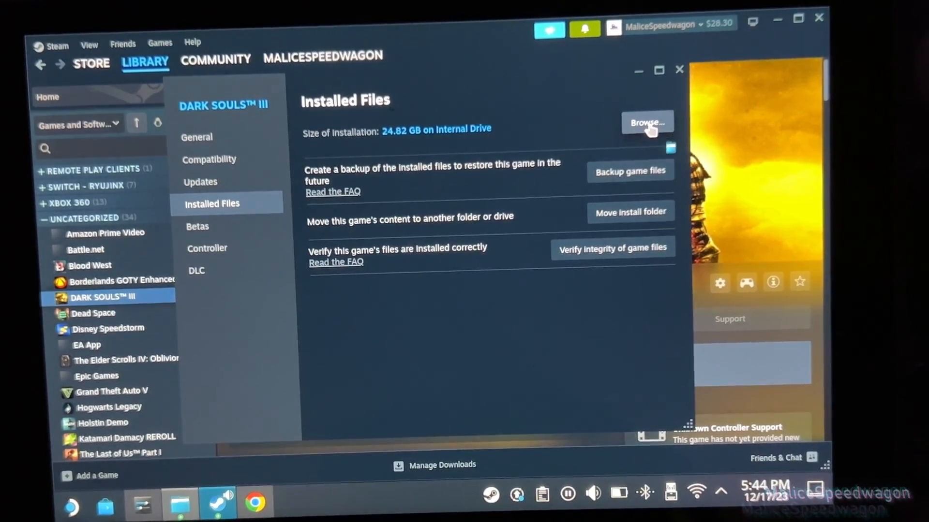
Step: Copy the modded Game folder into Steam's Dark Souls III install, merging and overwriting files
{"action": "left_click", "coordinate": [646, 122]}
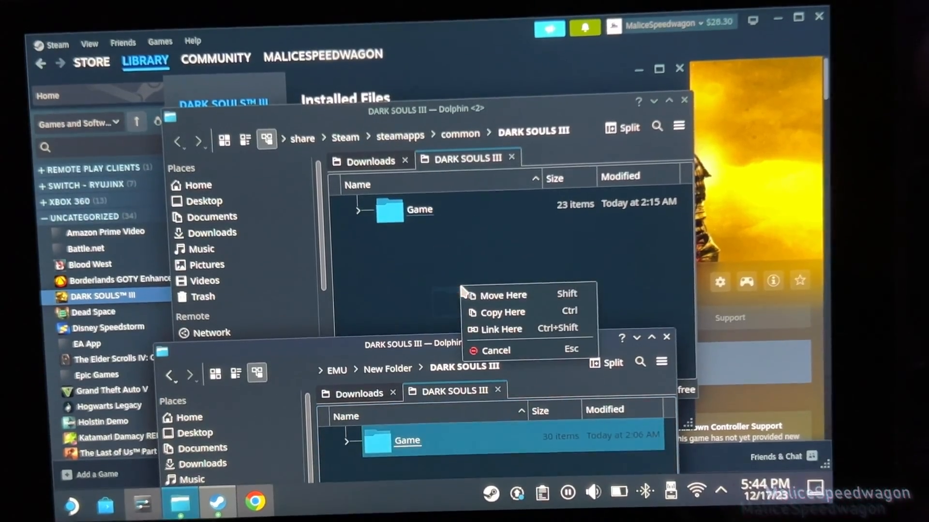
{"action": "mouse_move", "coordinate": [501, 313]}
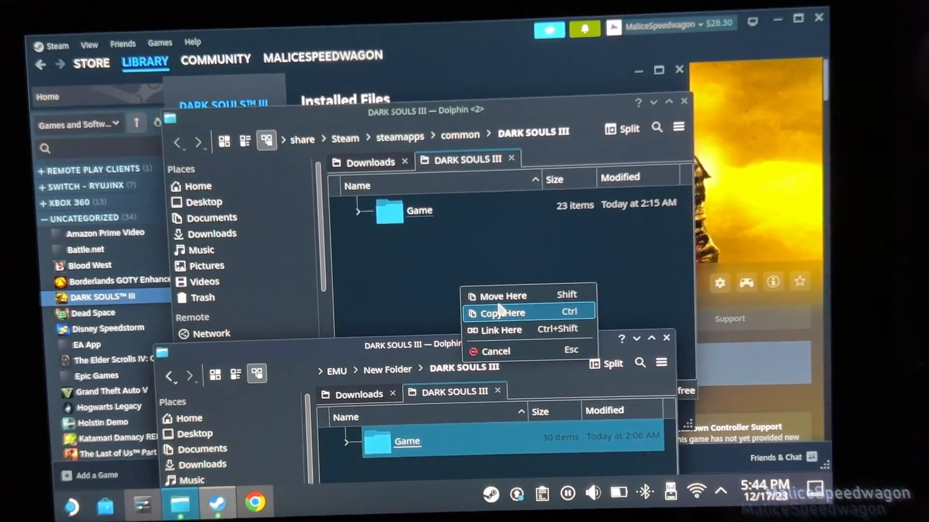
{"action": "left_click", "coordinate": [501, 313]}
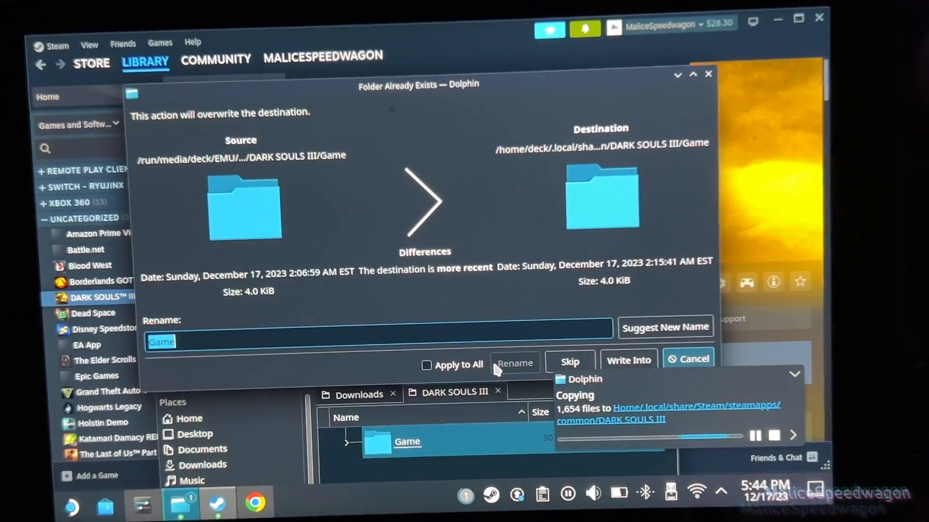
{"action": "left_click", "coordinate": [425, 364]}
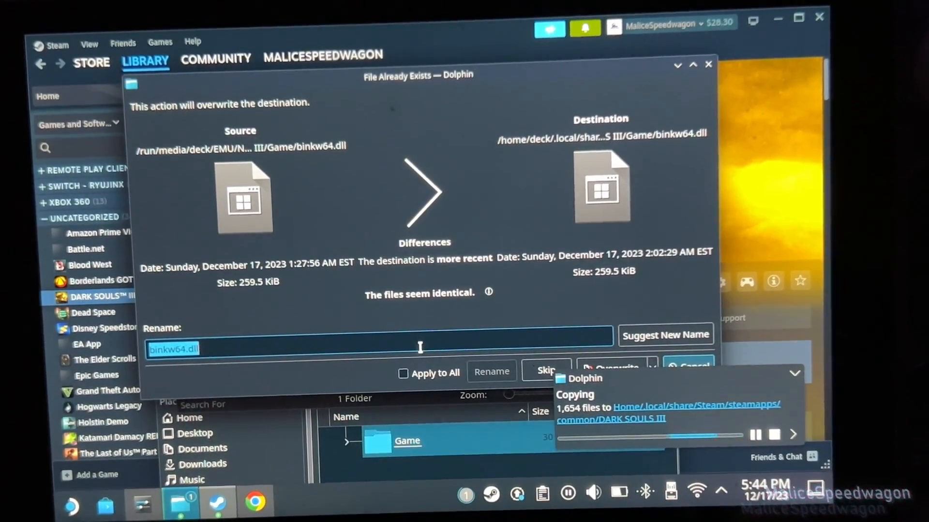
{"action": "left_click", "coordinate": [403, 372]}
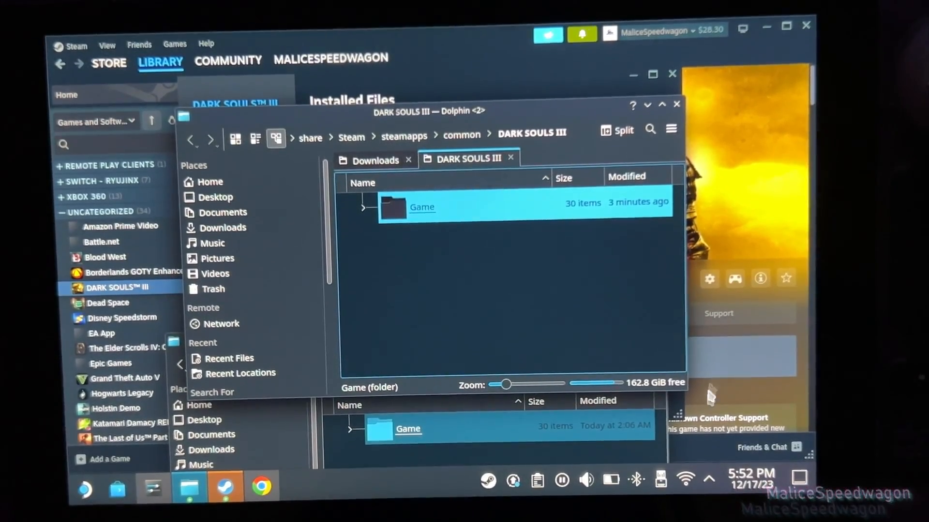
Step: Close the file windows, launch Dark Souls III, and dismiss the online-disabled and offline notices
{"action": "left_click", "coordinate": [675, 105]}
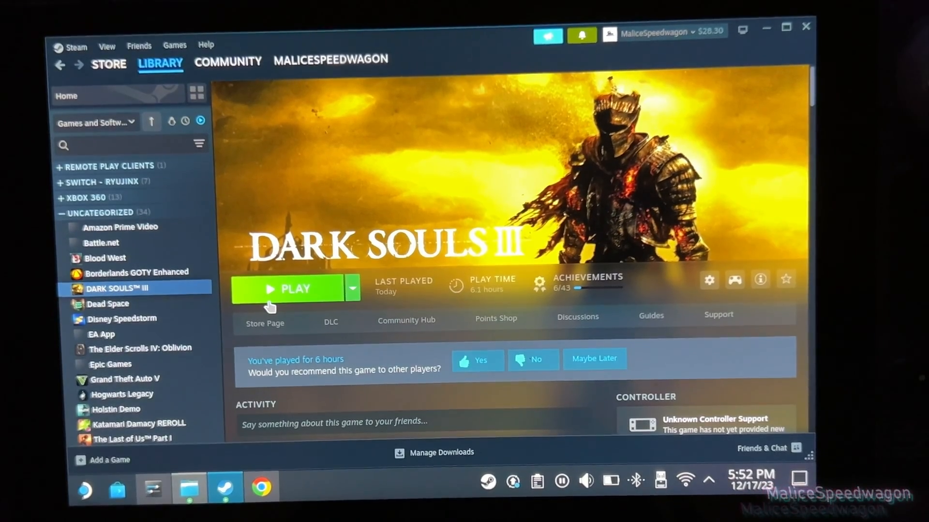
{"action": "left_click", "coordinate": [287, 289]}
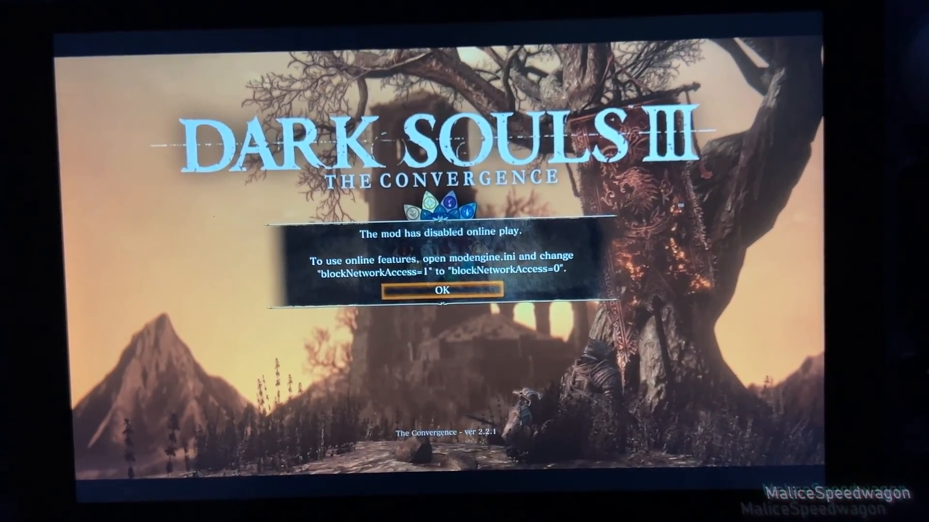
{"action": "left_click", "coordinate": [440, 290]}
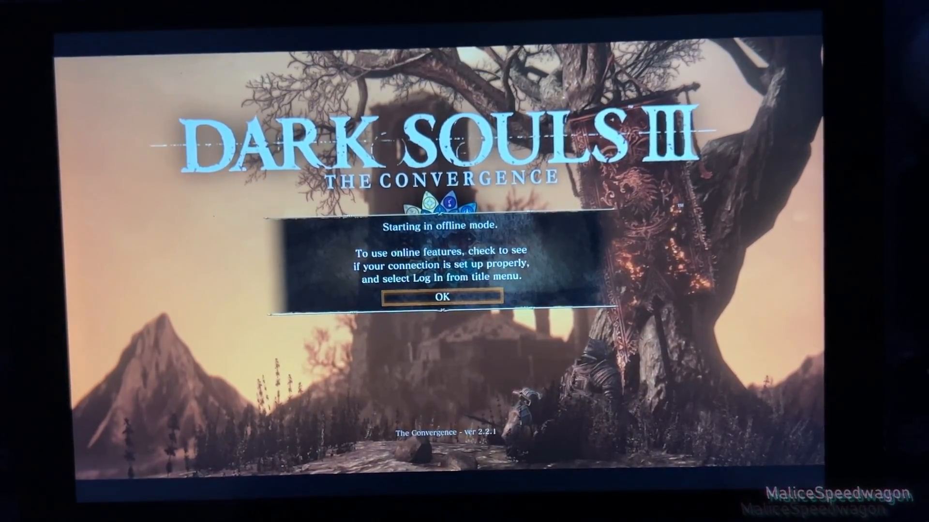
{"action": "left_click", "coordinate": [441, 298]}
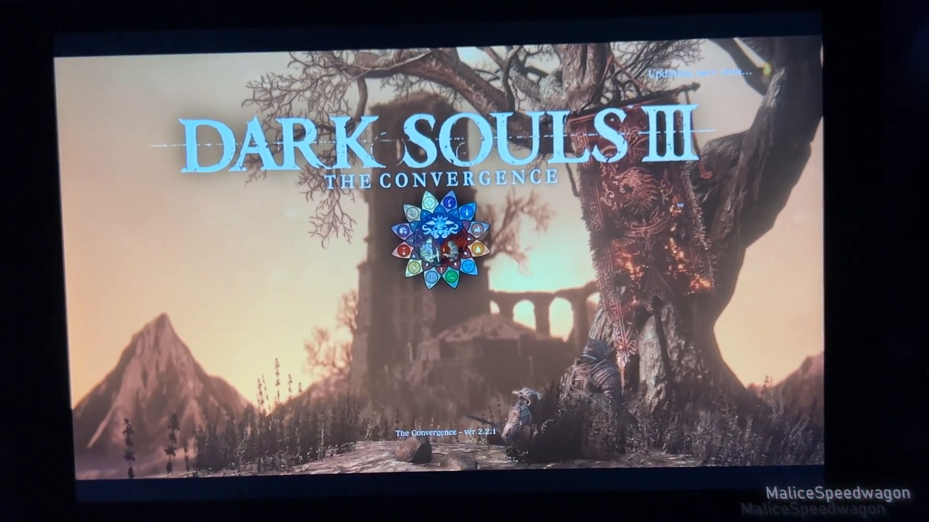